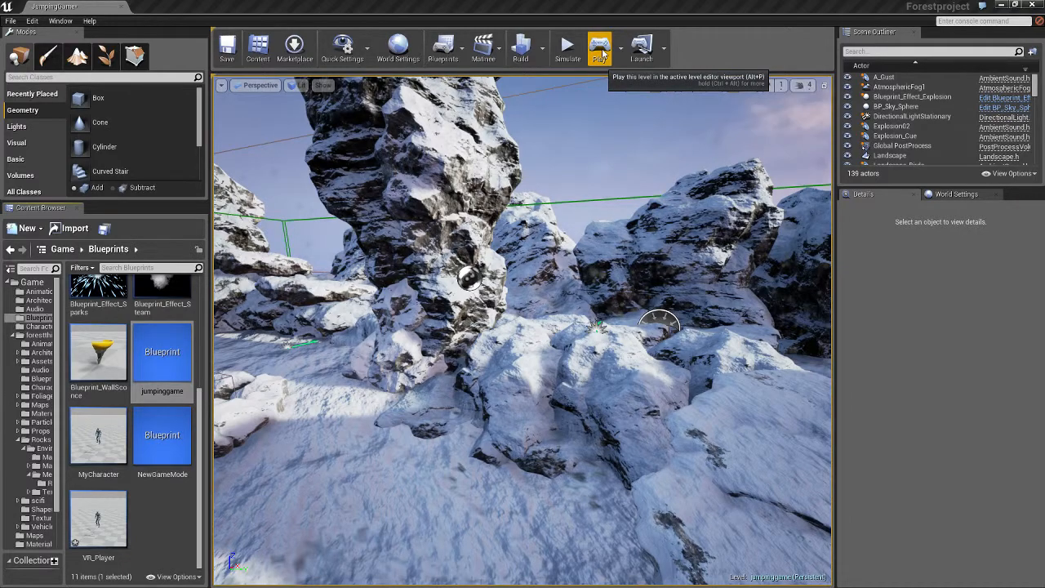
# Play-test the level, then set jumpinggame's Default Pawn Class to MyCharacter.
pyautogui.click(600, 46)
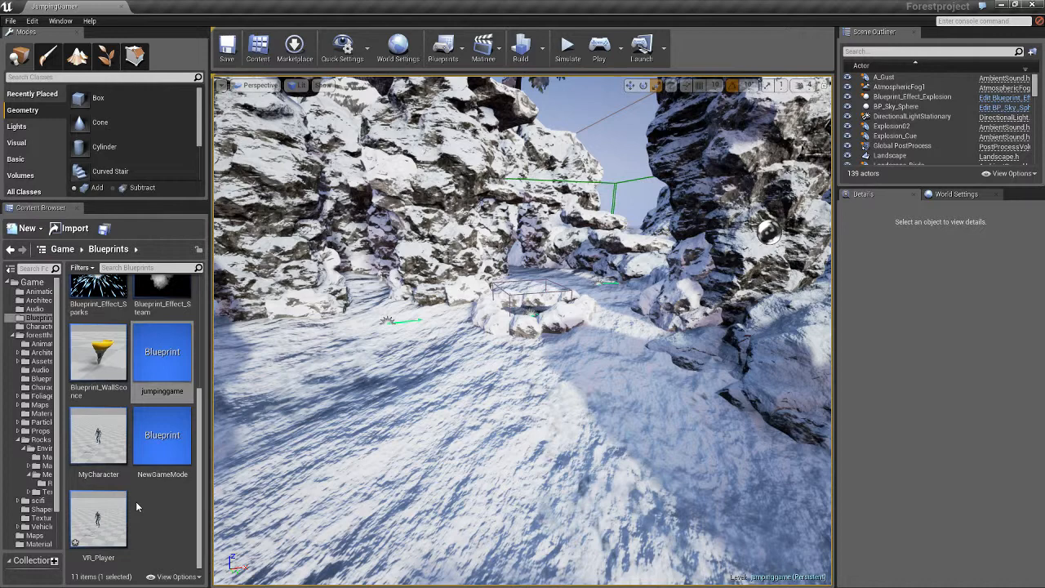
pyautogui.moveTo(162, 368)
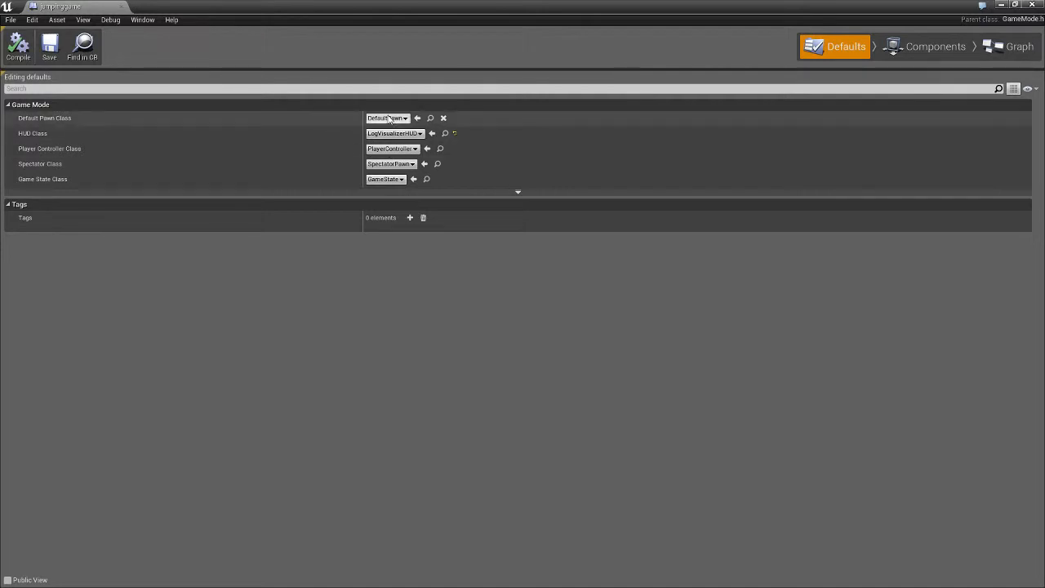
pyautogui.click(387, 117)
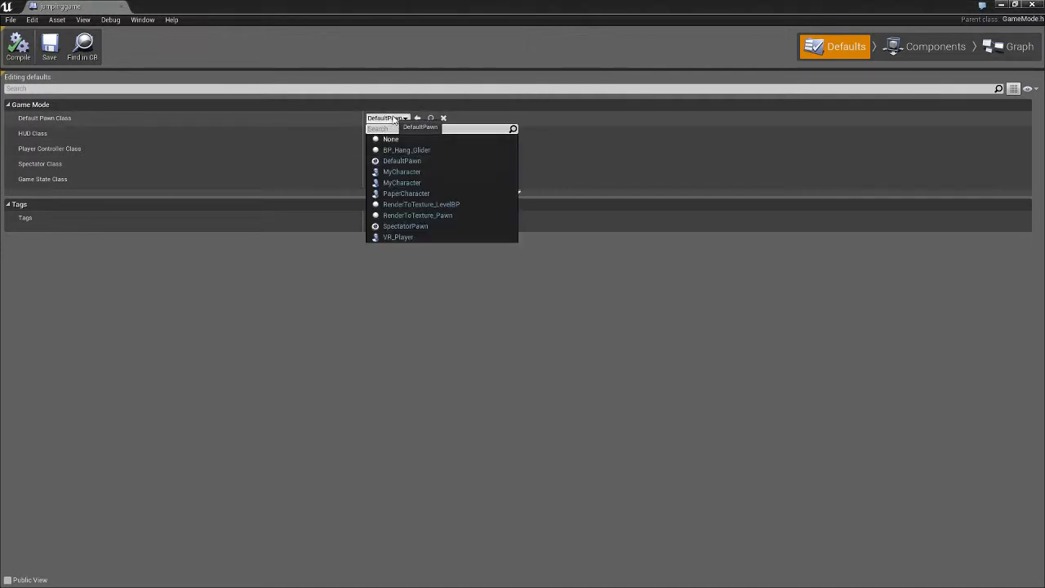
pyautogui.moveTo(406, 149)
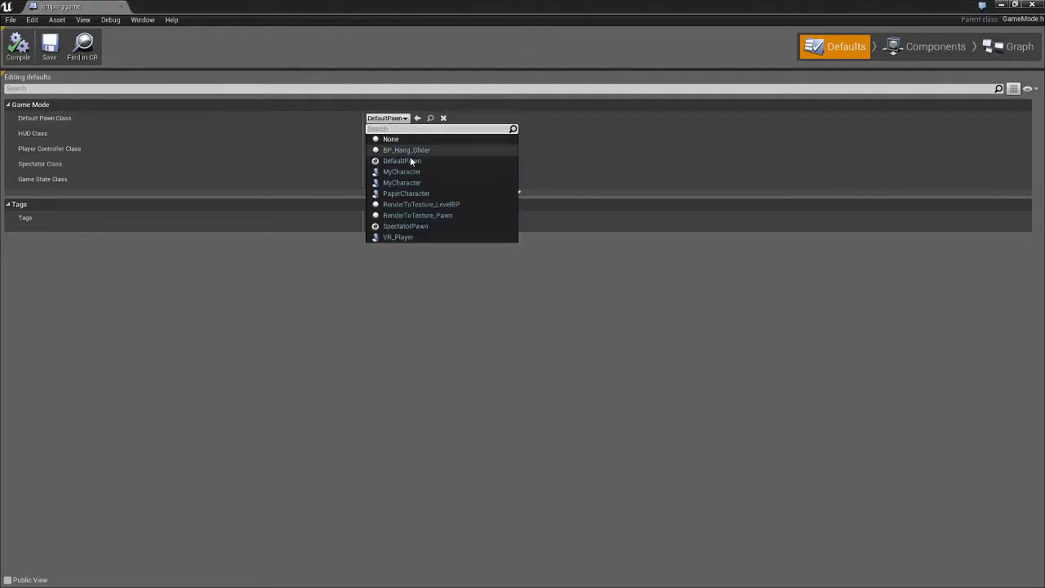
pyautogui.click(401, 171)
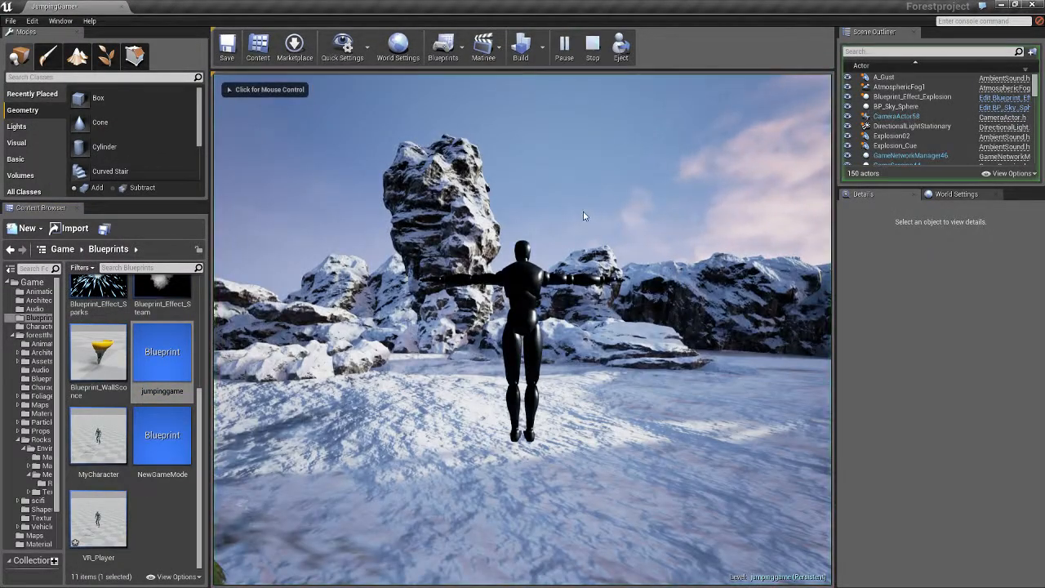
pyautogui.click(598, 47)
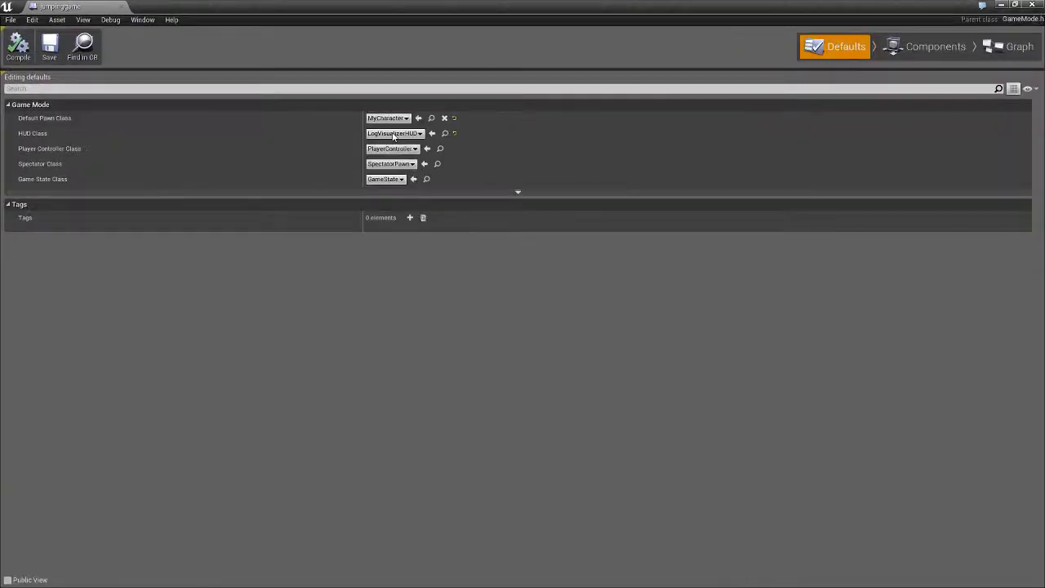
# Try the second MyCharacter as Default Pawn Class, then switch back to the first MyCharacter.
pyautogui.click(406, 118)
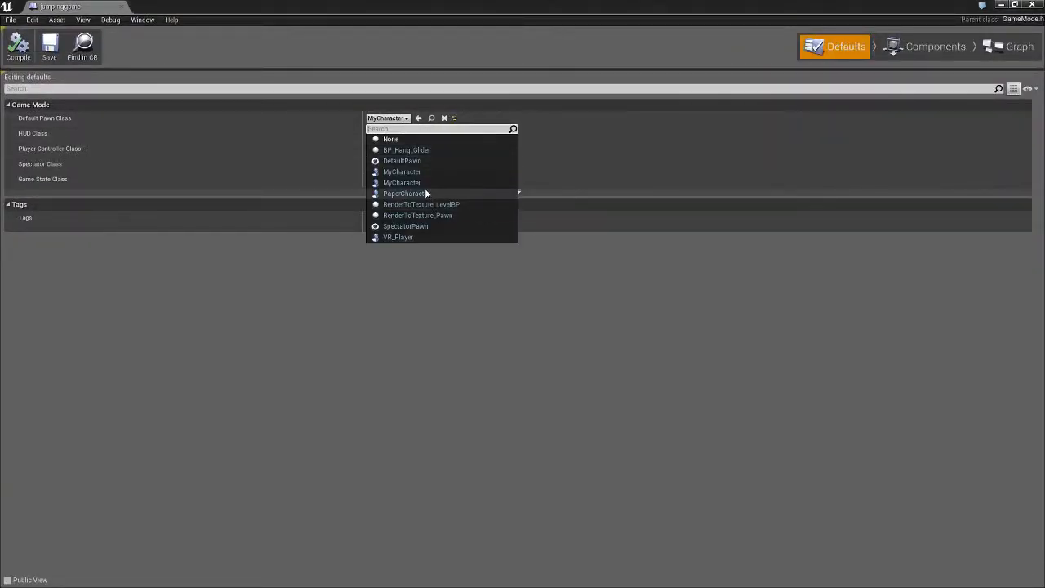
pyautogui.click(401, 182)
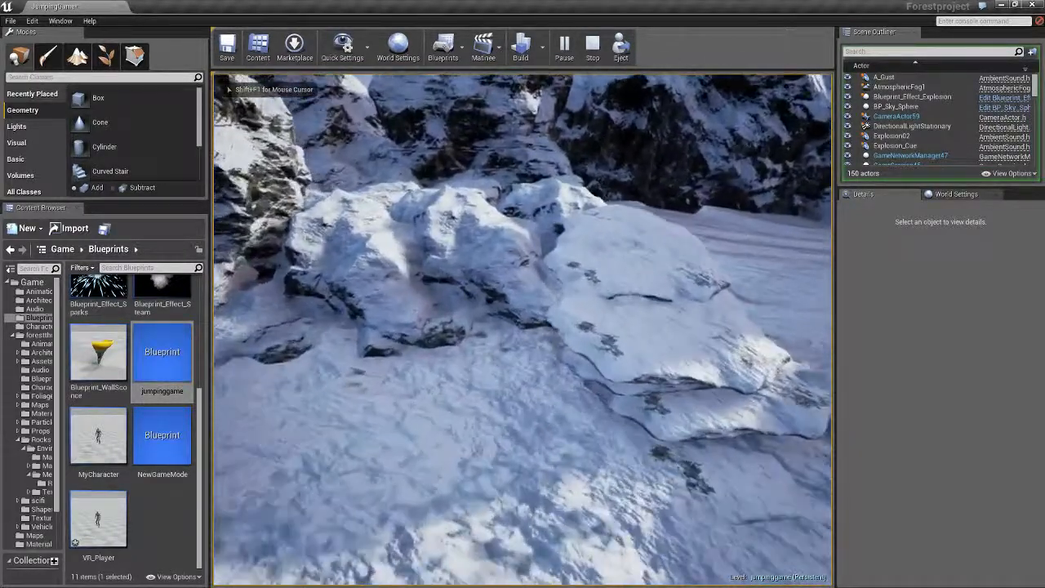
pyautogui.doubleClick(162, 435)
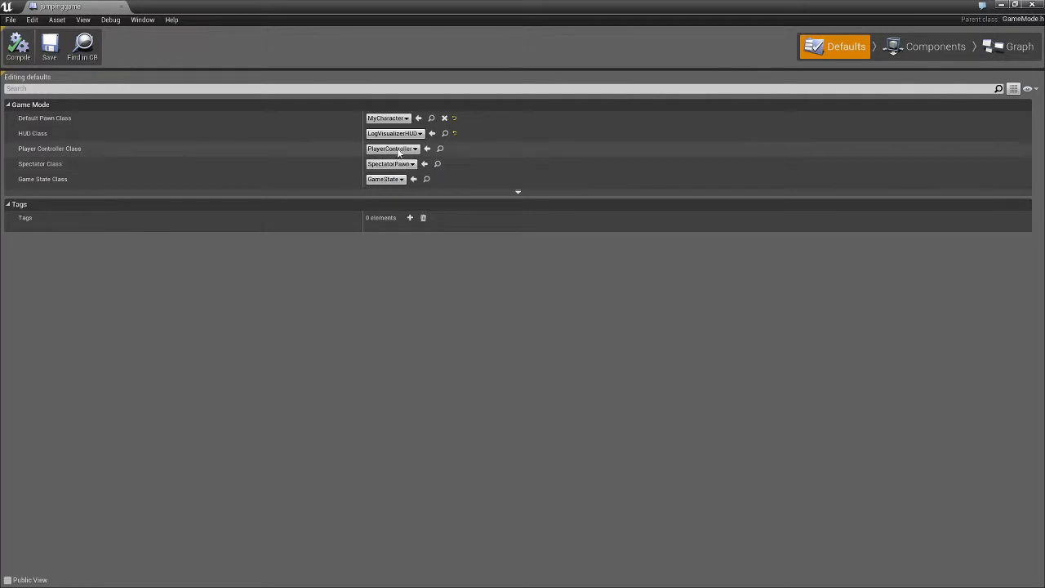
pyautogui.click(388, 117)
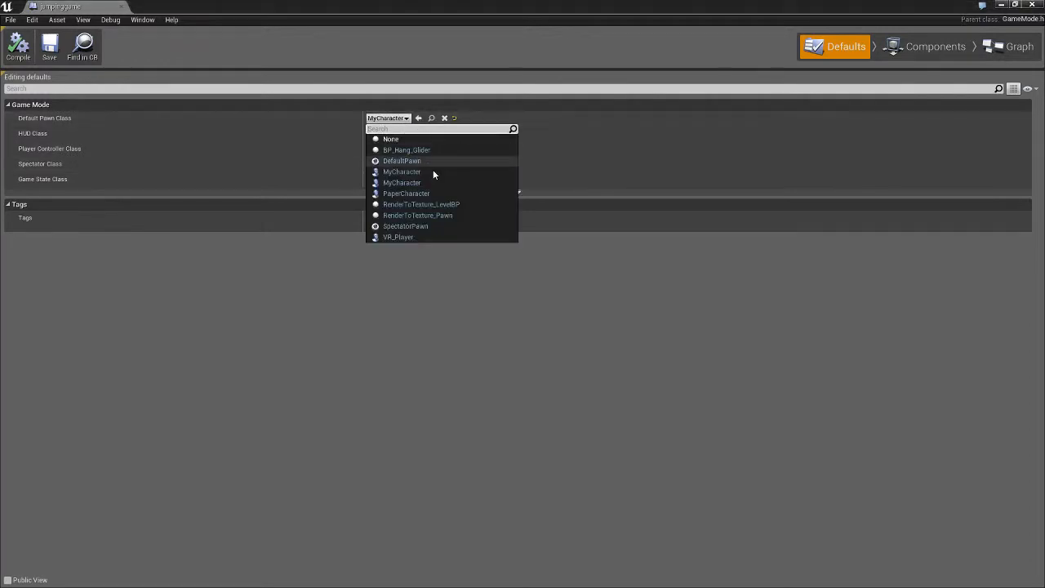
pyautogui.click(398, 237)
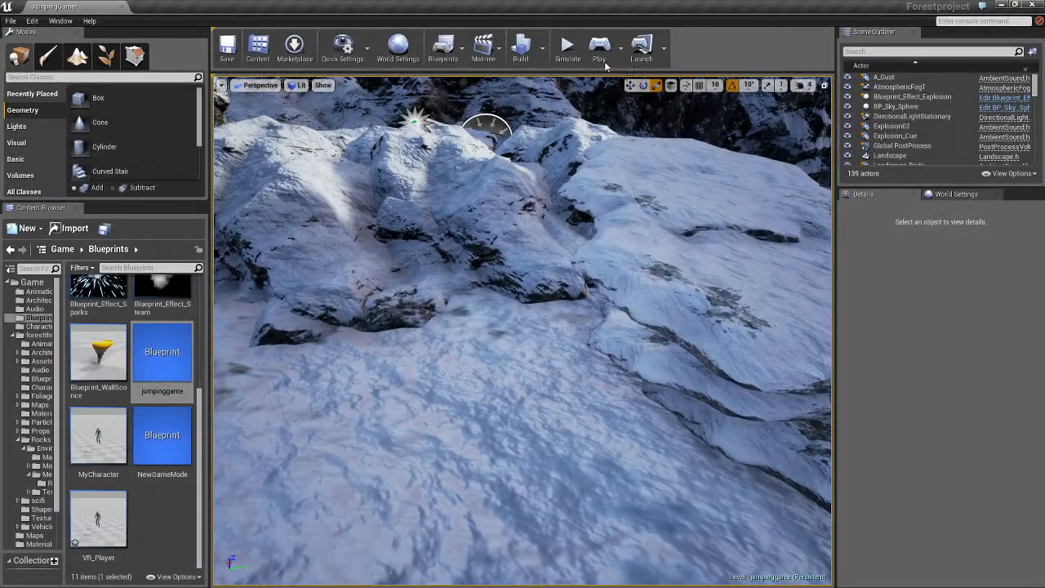
# Play the level to watch the black humanoid character run across the snowy rocks.
pyautogui.click(567, 45)
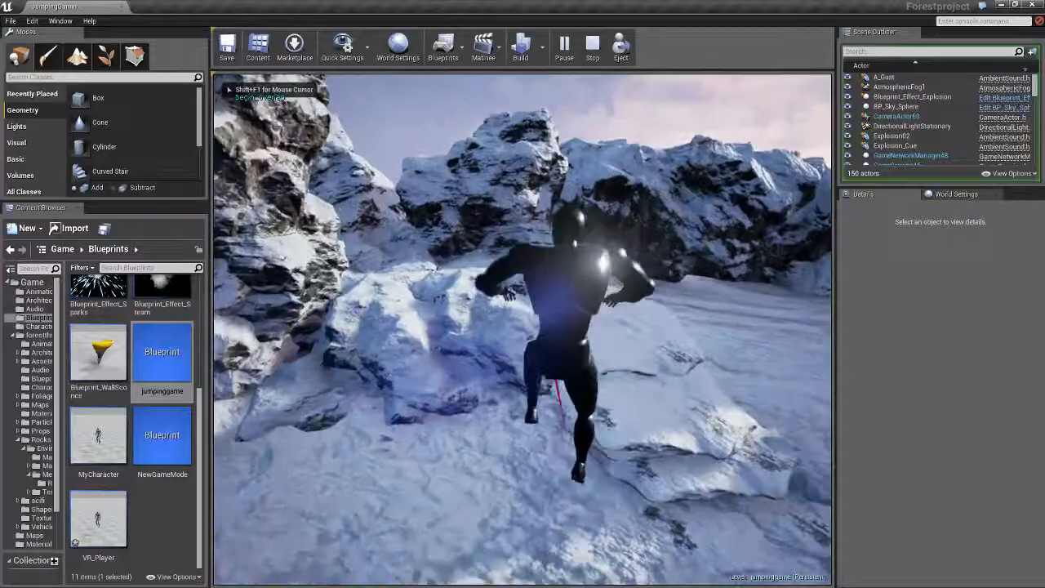